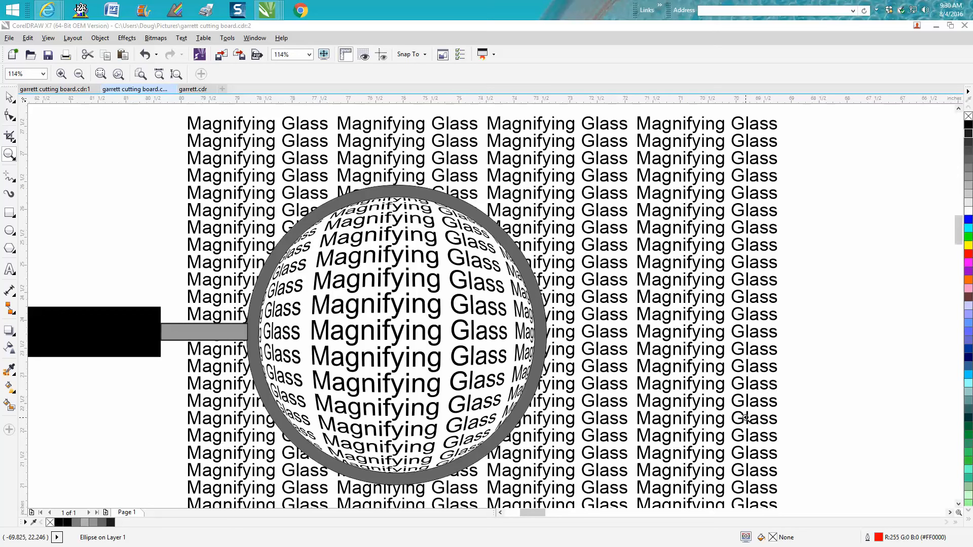
pyautogui.moveTo(731, 410)
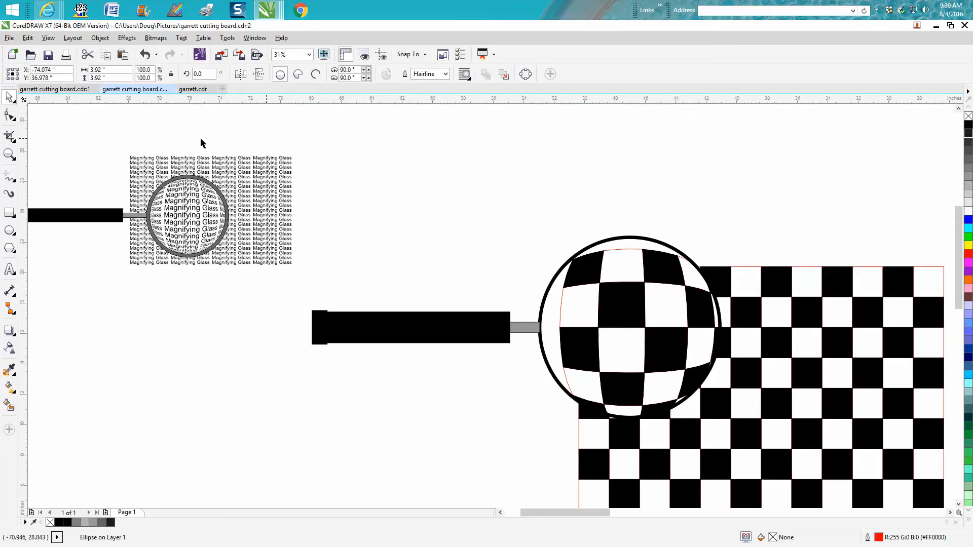
# Zoom out to see all drawings and drag the magnifier group onto the checkerboard grid.
pyautogui.click(9, 155)
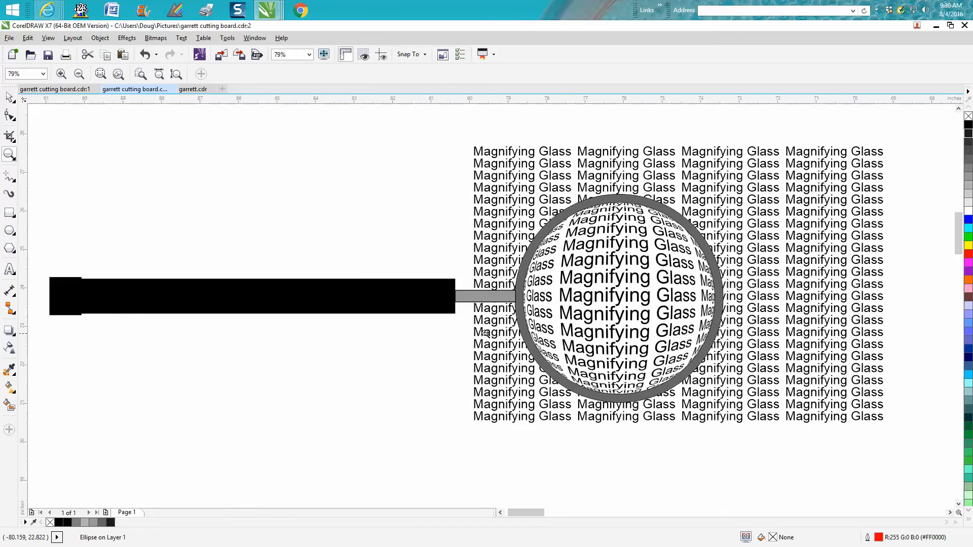
pyautogui.moveTo(534, 292)
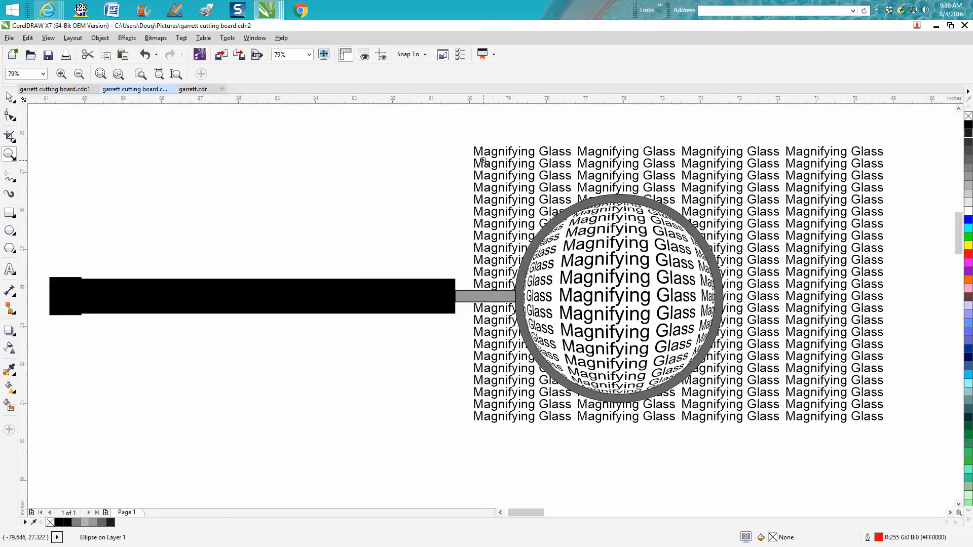
pyautogui.moveTo(539, 341)
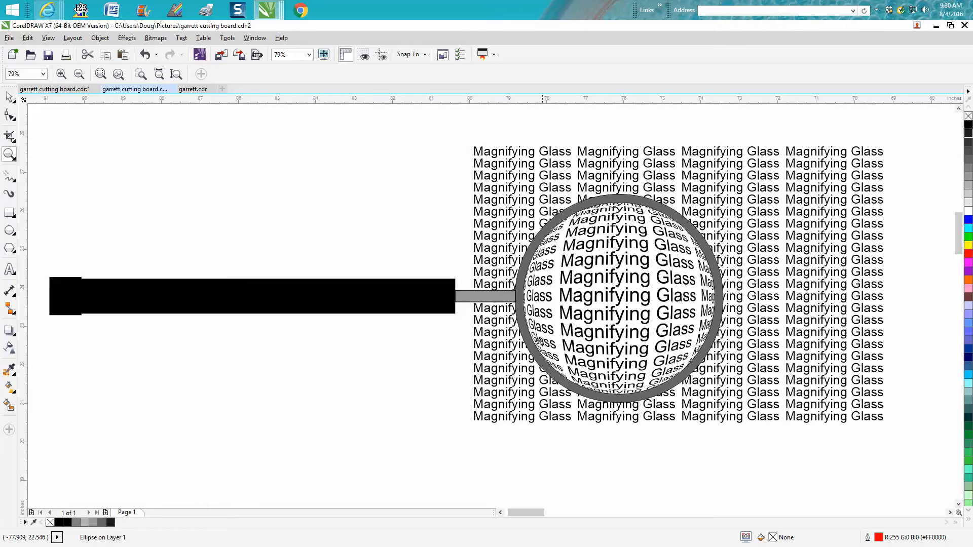
pyautogui.moveTo(213, 308)
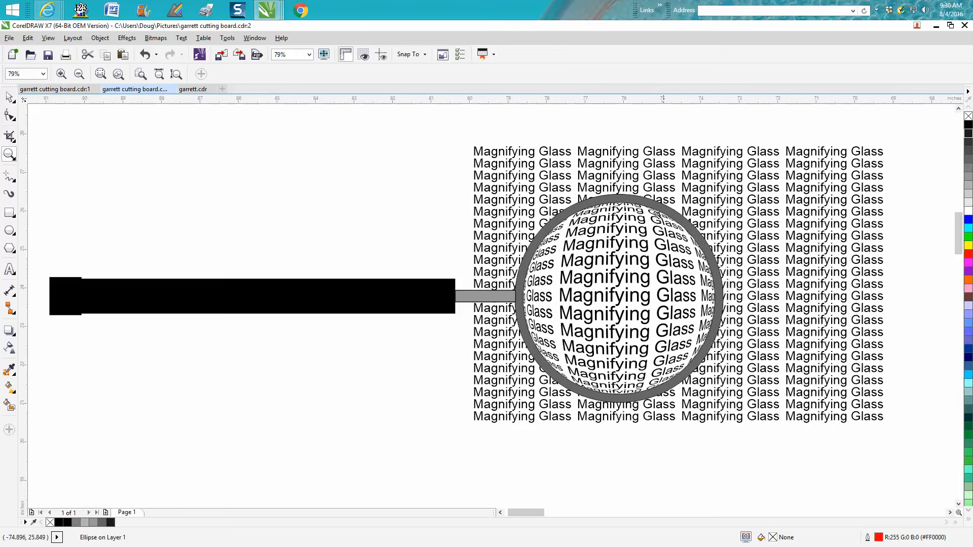
pyautogui.moveTo(54, 177)
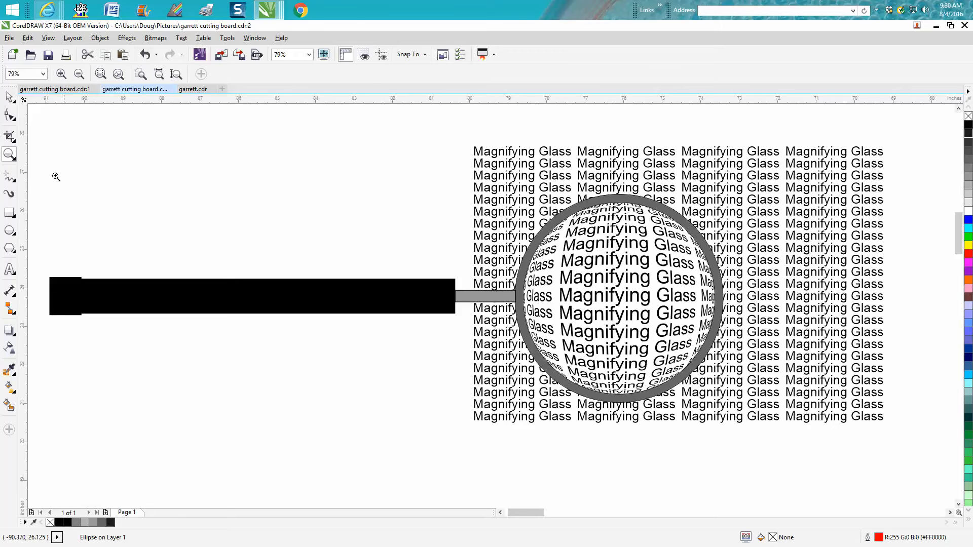
pyautogui.click(304, 297)
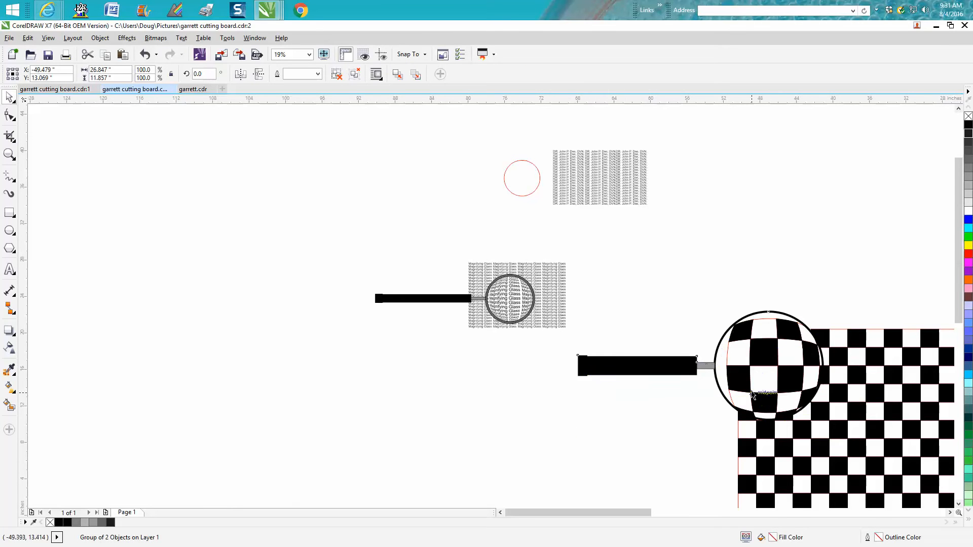
pyautogui.moveTo(770, 366); pyautogui.dragTo(807, 403)
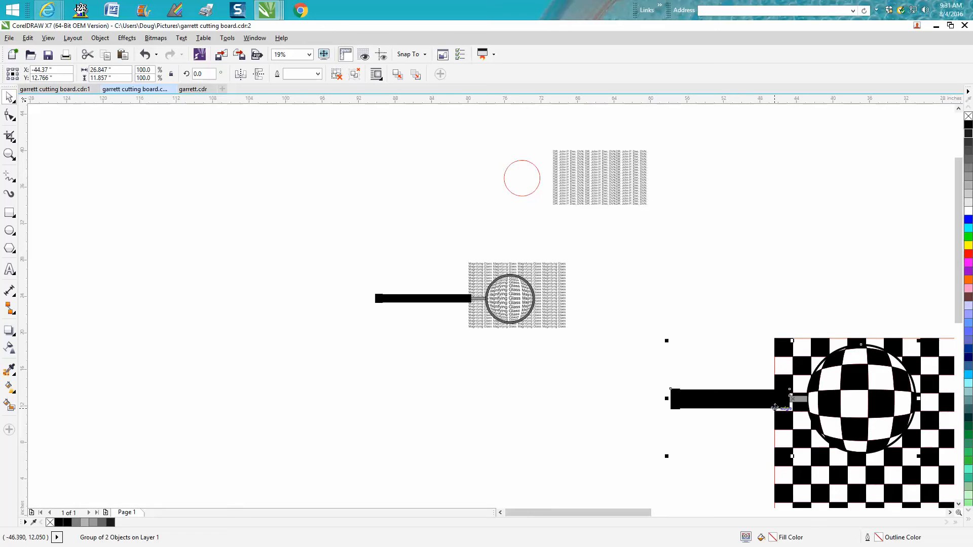
pyautogui.moveTo(652, 337)
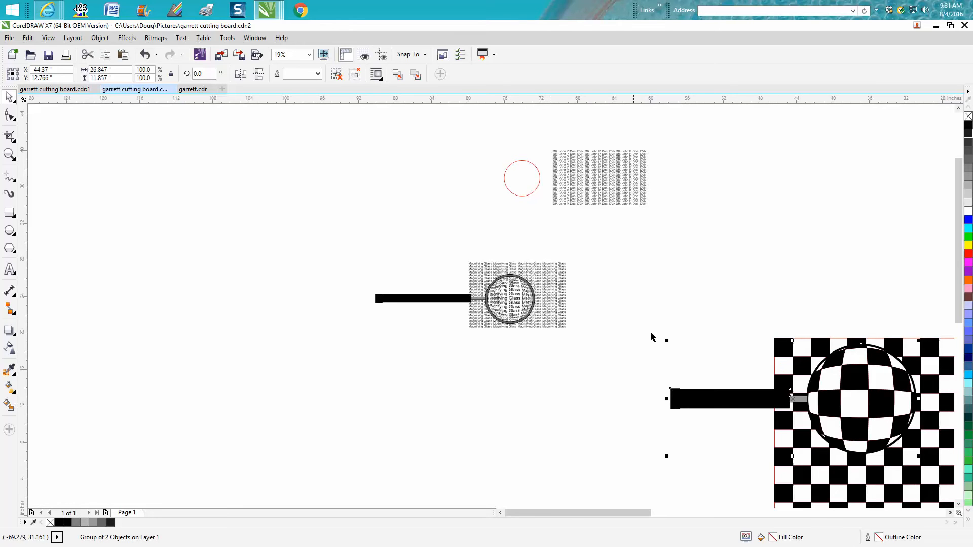
pyautogui.moveTo(713, 321)
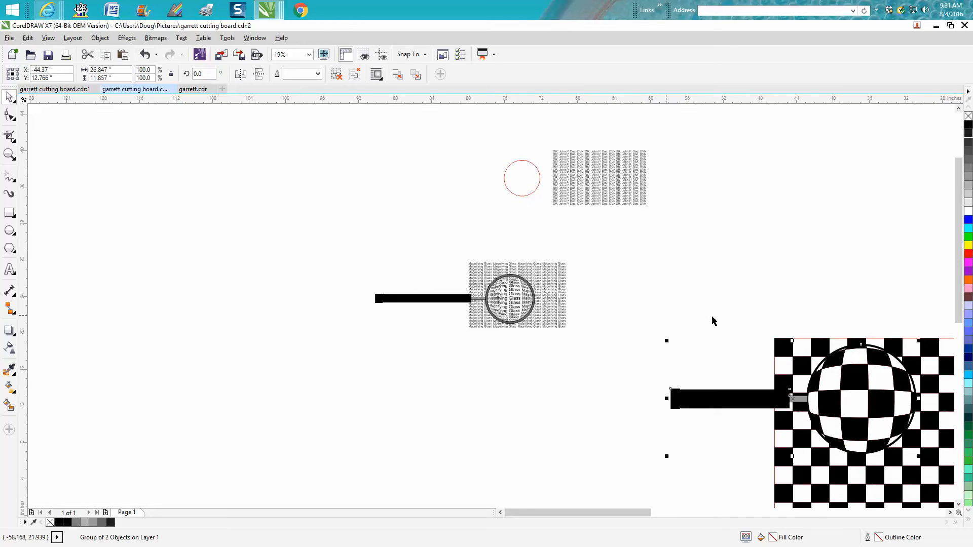
pyautogui.moveTo(530, 196)
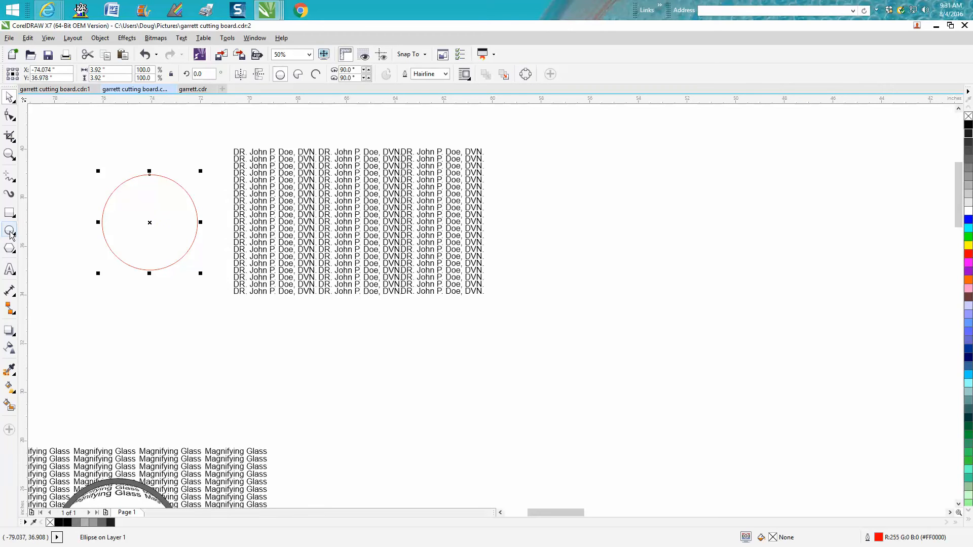
pyautogui.moveTo(9, 230)
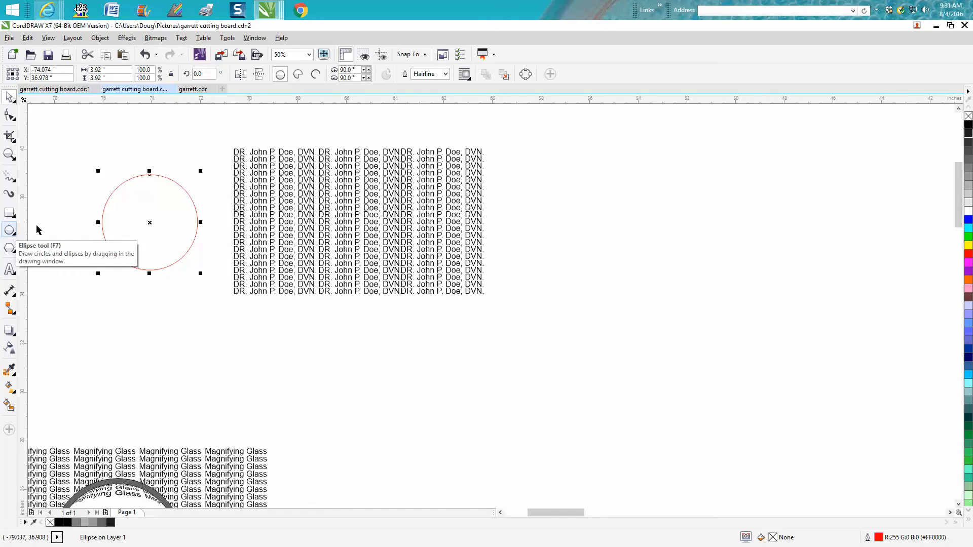
pyautogui.moveTo(149, 223)
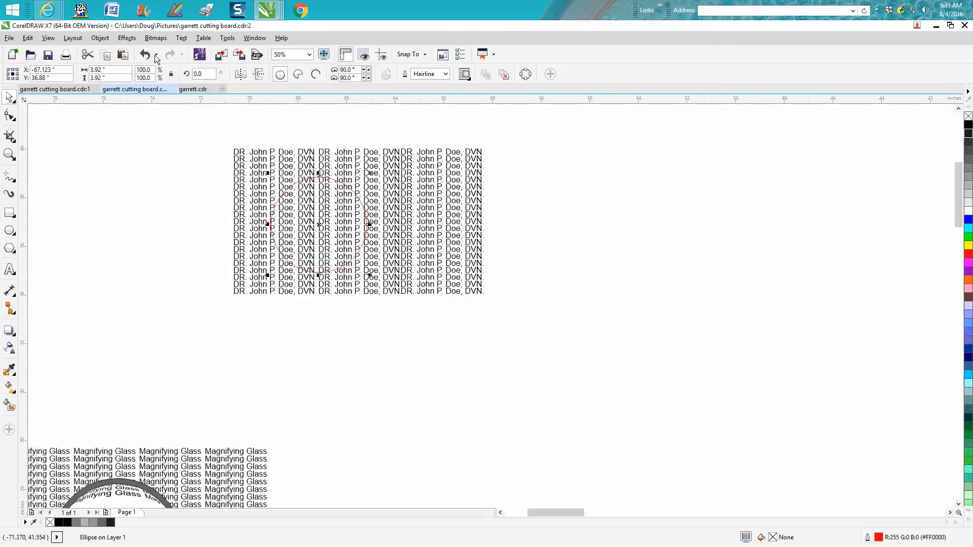
# Open the lens effects for the red circle over the repeated text.
pyautogui.click(127, 38)
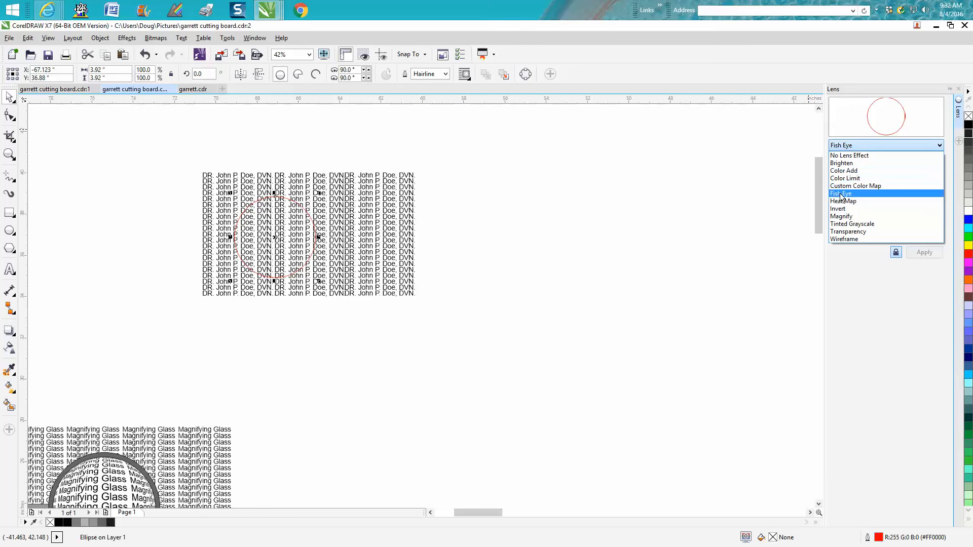
# Choose the Fish Eye lens type for the circle, keeping Rate at 100%.
pyautogui.click(840, 193)
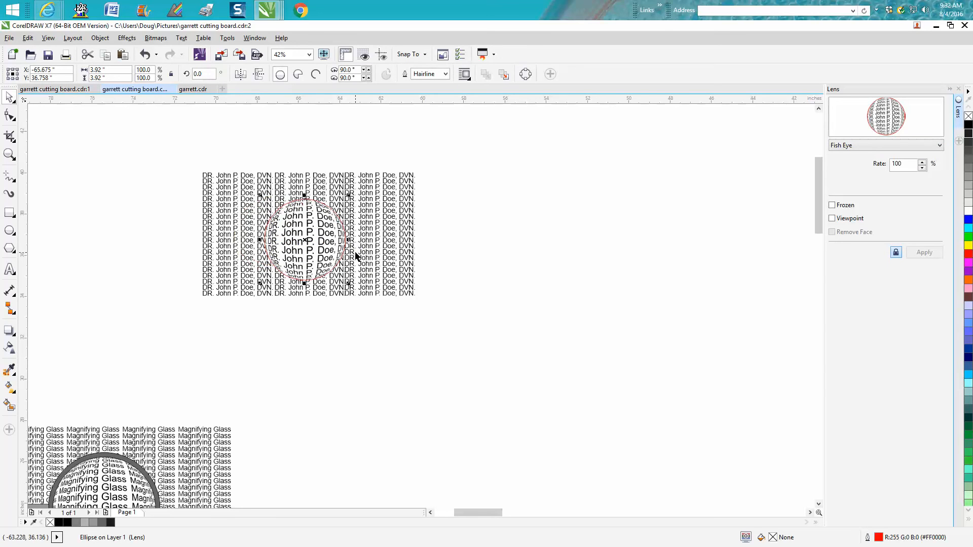
# Drag the fish-eye lens circle to the right, beside the doctor-name text.
pyautogui.moveTo(305, 243); pyautogui.dragTo(497, 233)
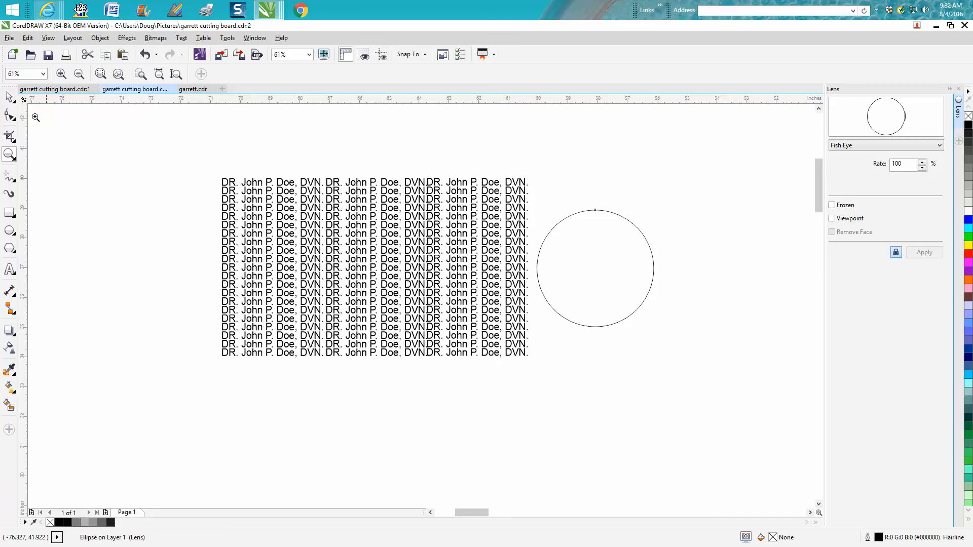
# Switch the circle's lens to Invert, then to Magnify at 2.0x over the text.
pyautogui.click(594, 269)
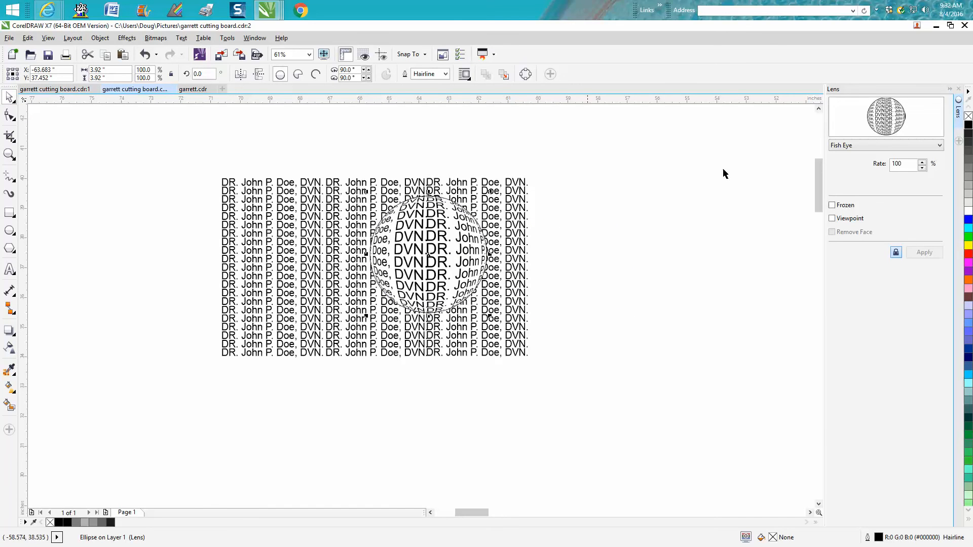
pyautogui.click(939, 145)
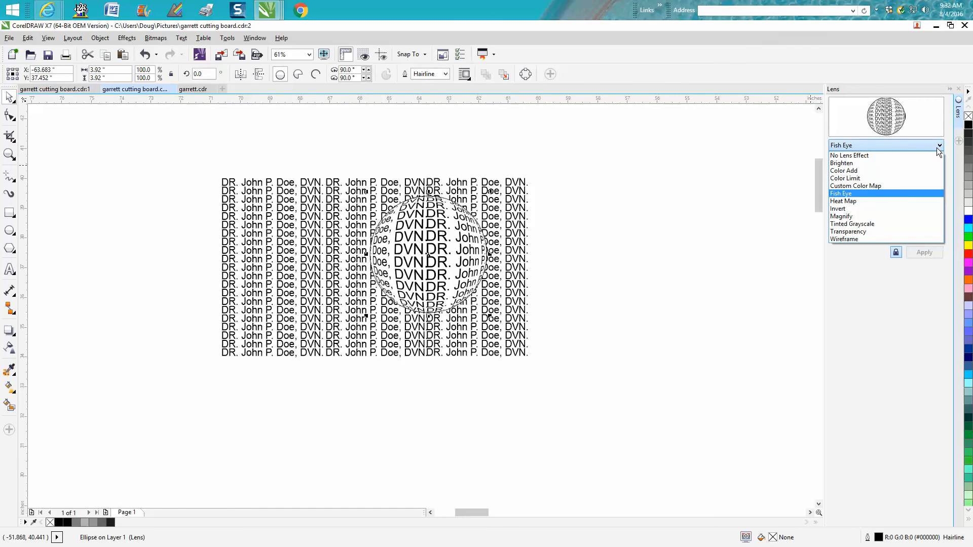
pyautogui.click(838, 208)
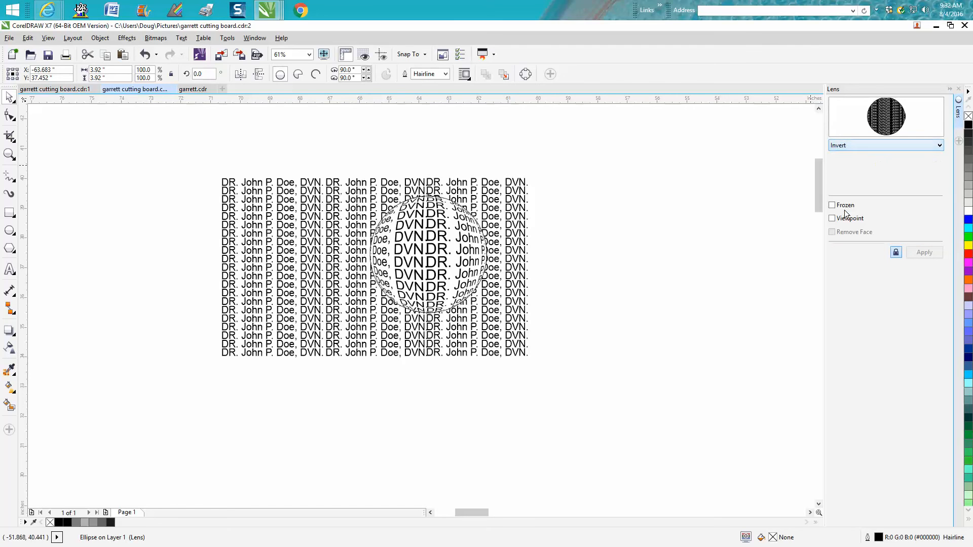
pyautogui.click(924, 252)
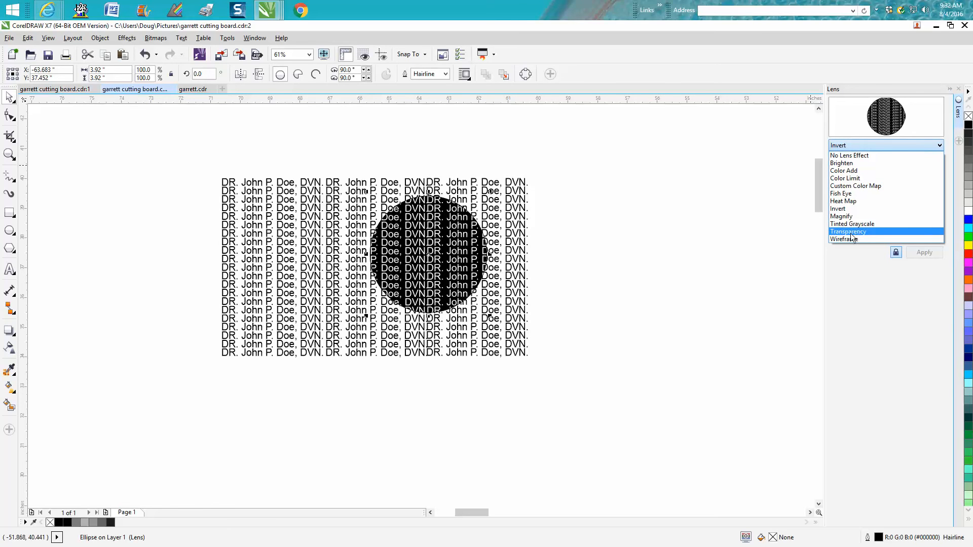
pyautogui.click(842, 216)
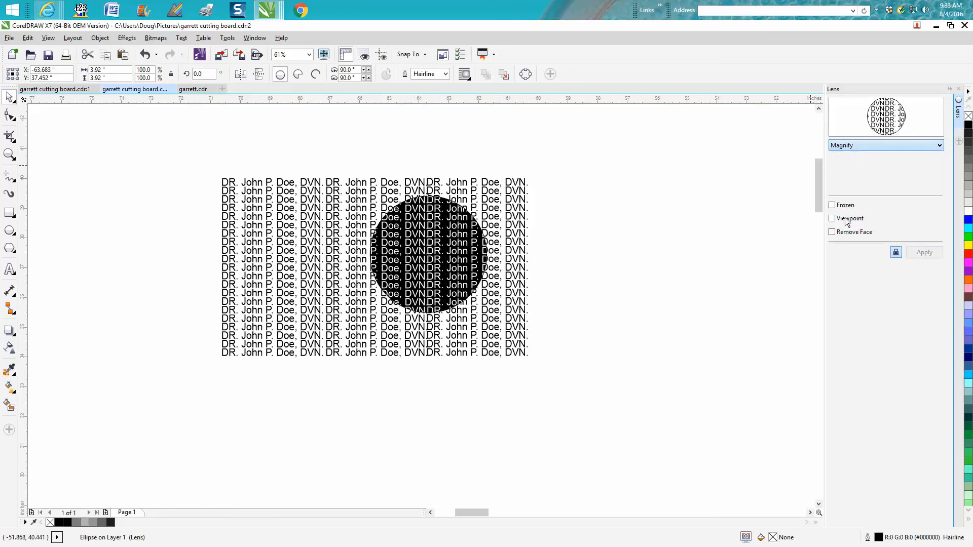
pyautogui.click(925, 252)
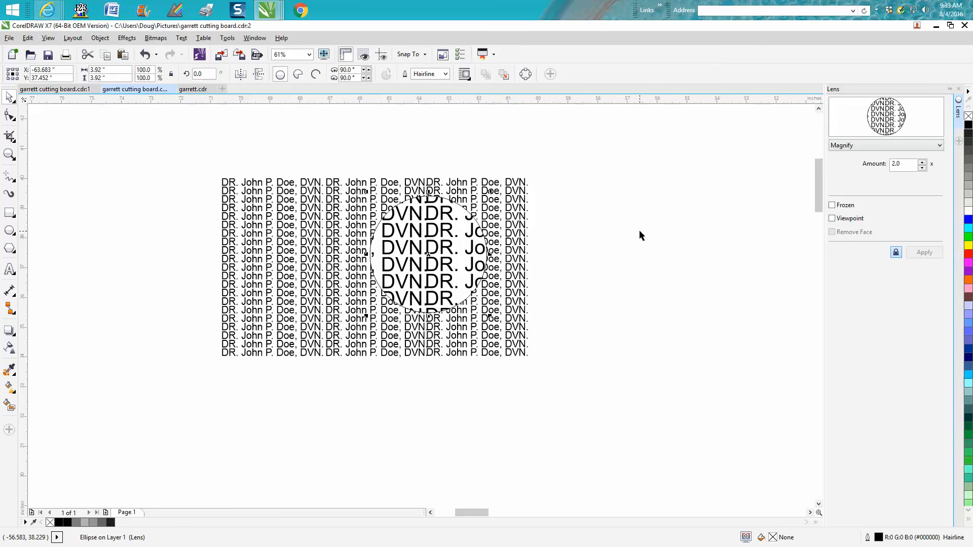
pyautogui.moveTo(634, 241)
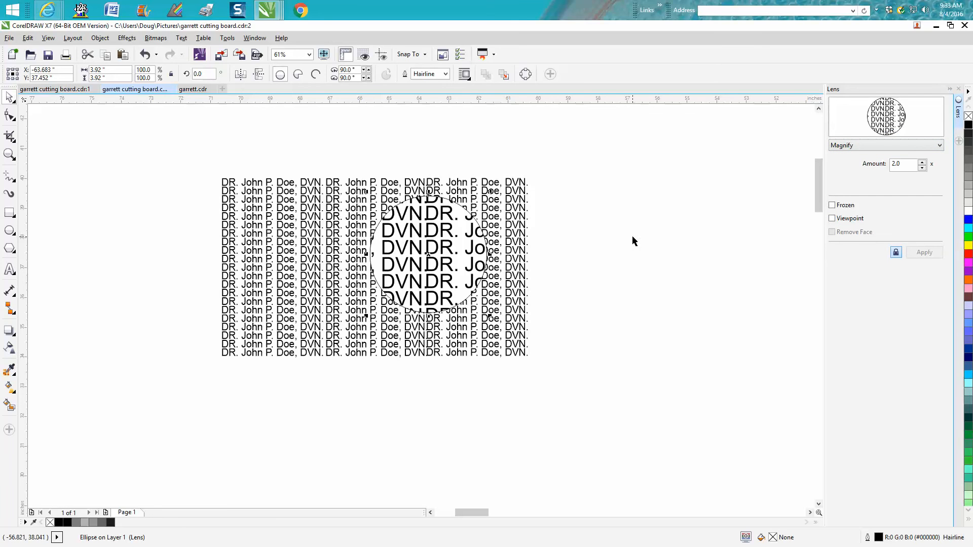